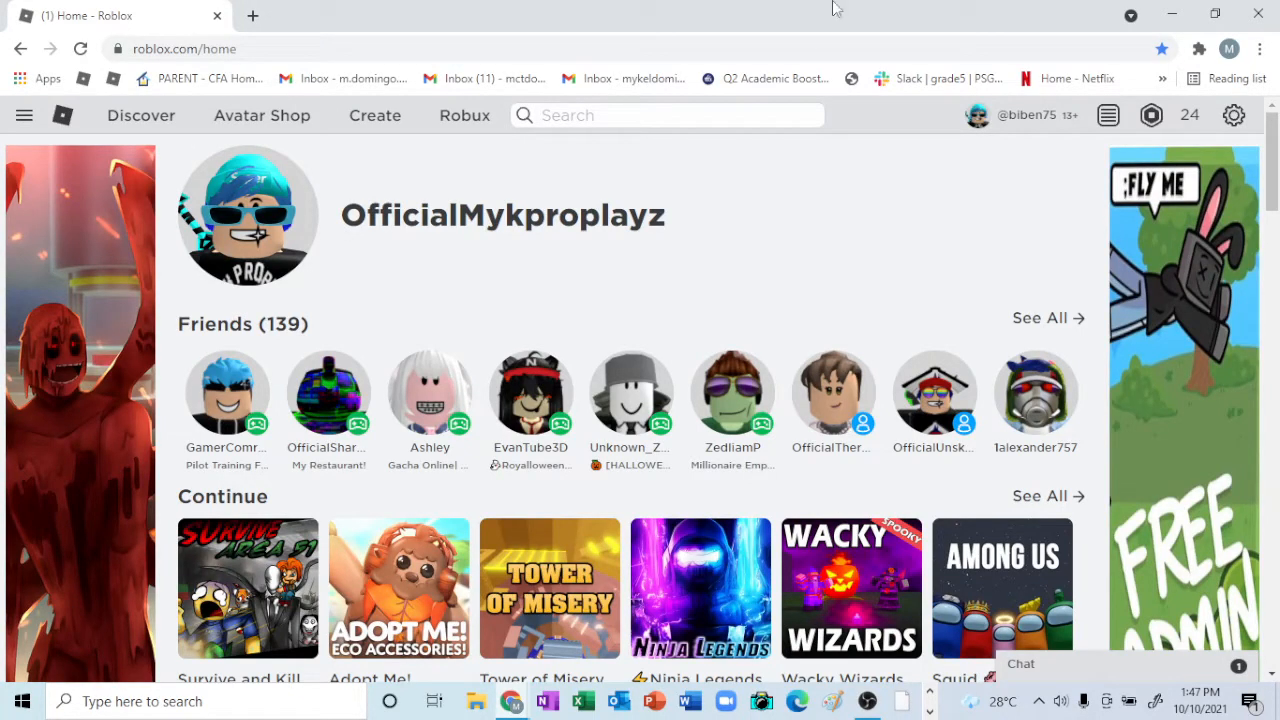
# - Search Roblox experiences for 'SCP-3008' from the site search bar
pyautogui.click(667, 115)
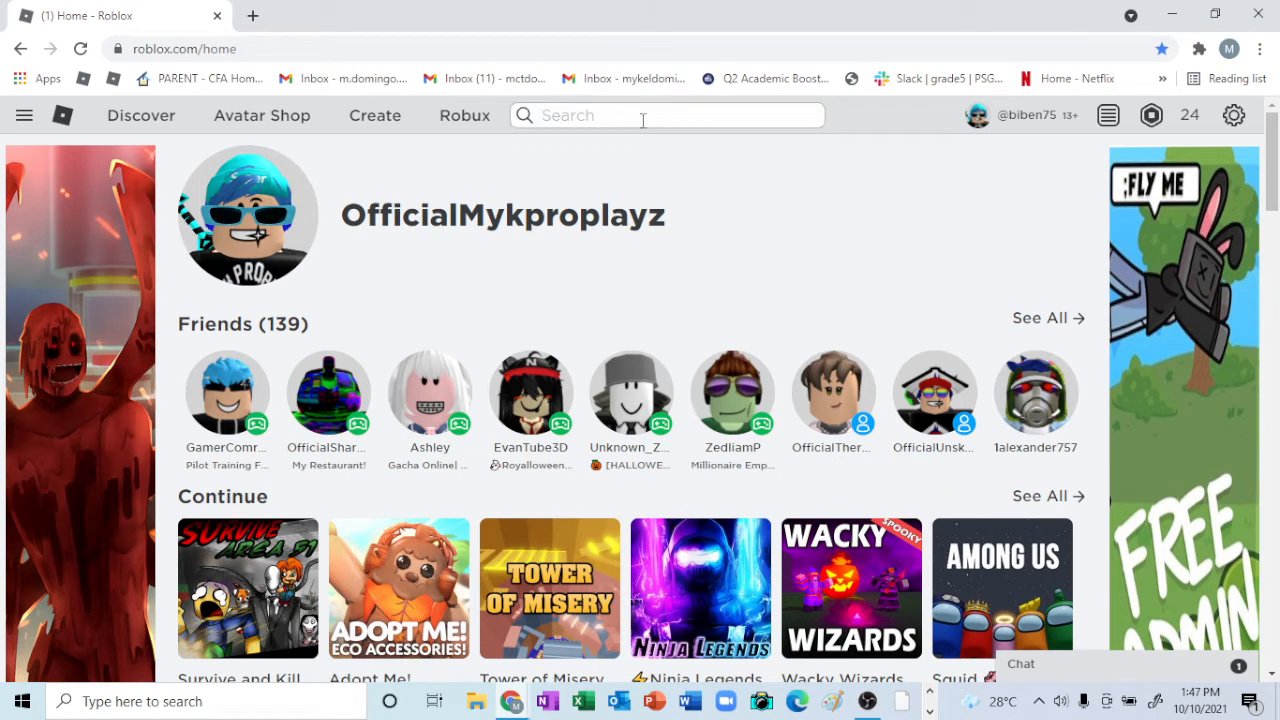
pyautogui.write('SCP')
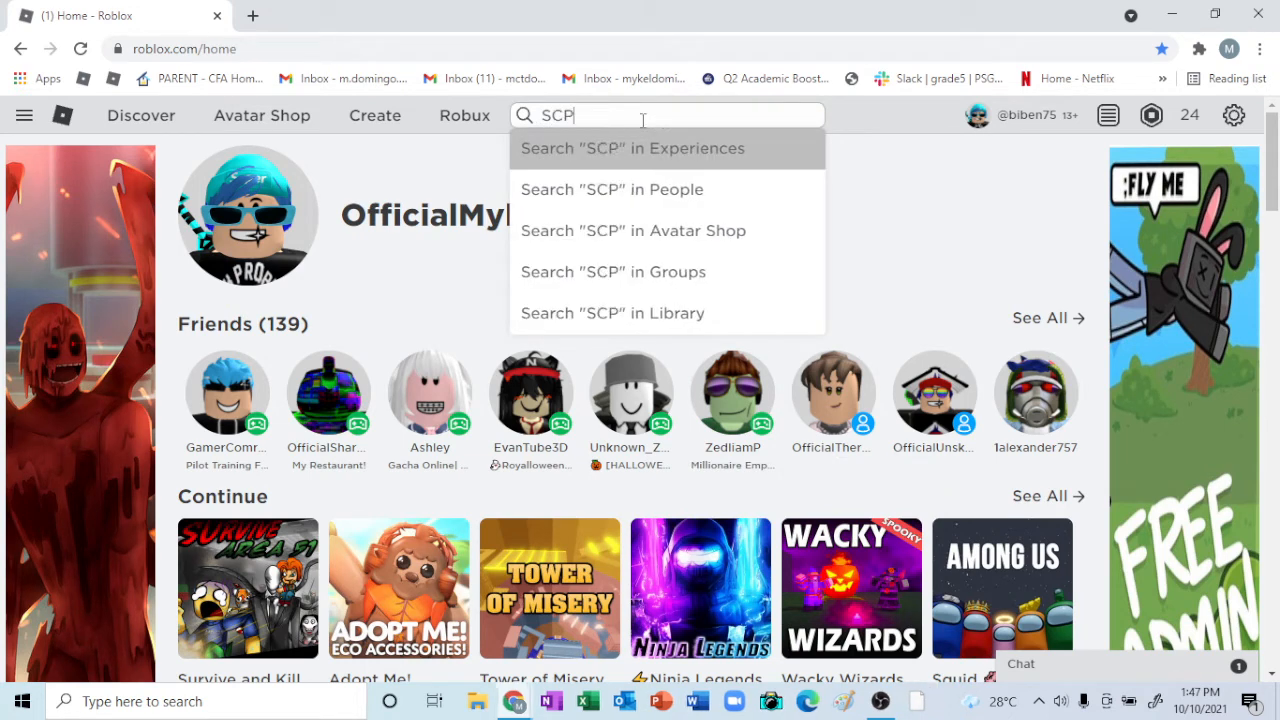
pyautogui.write('-3008')
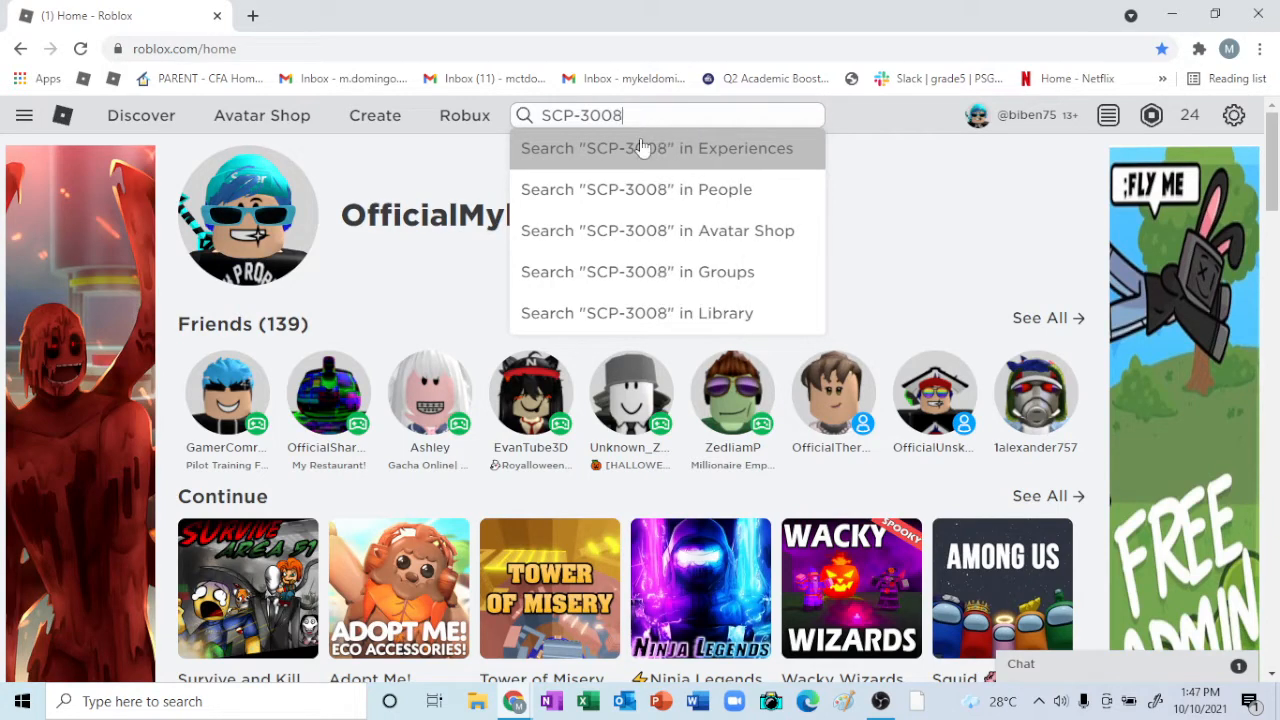
pyautogui.click(656, 148)
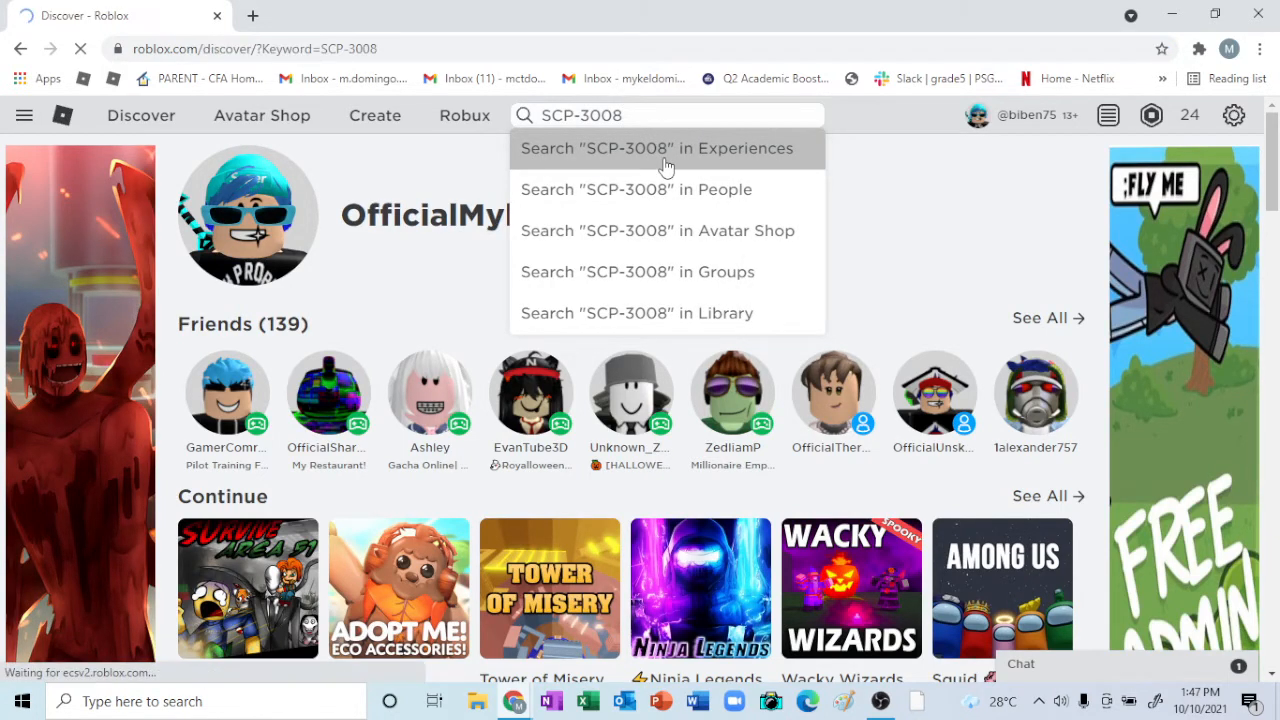
# - Open the SCP-3008 experience results and scroll through the game grid
pyautogui.click(656, 148)
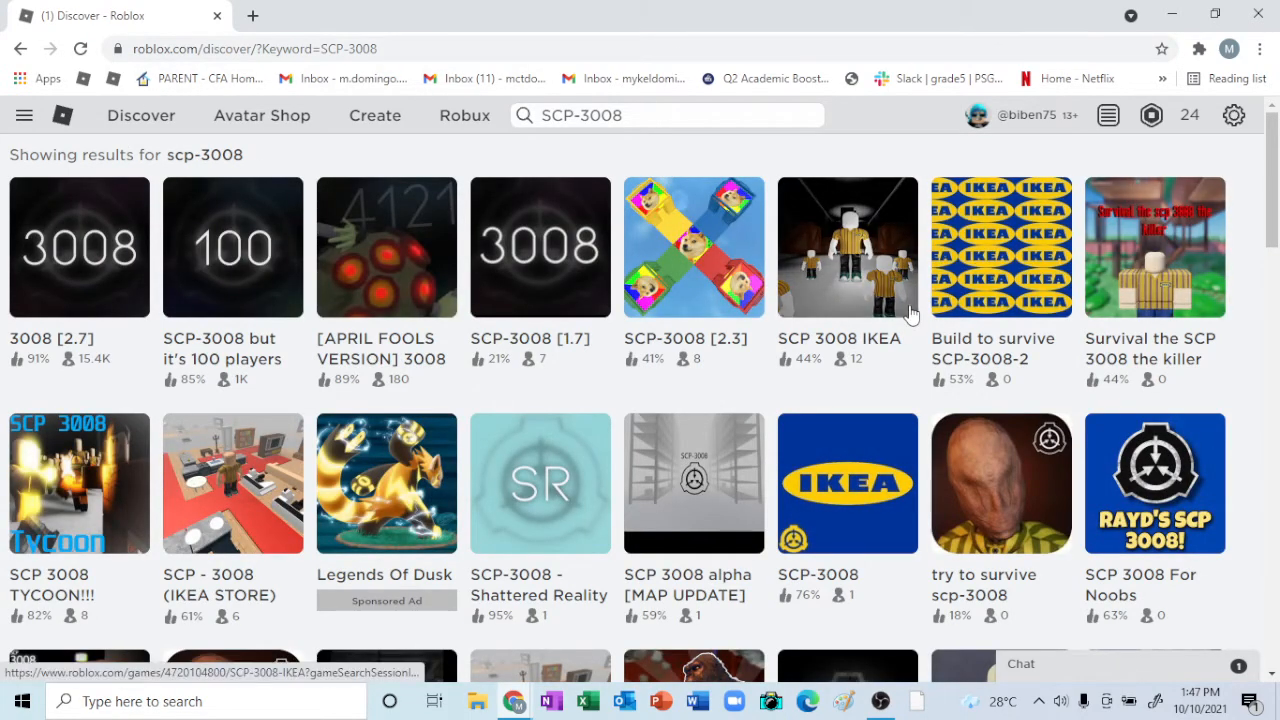
pyautogui.scroll(-3)
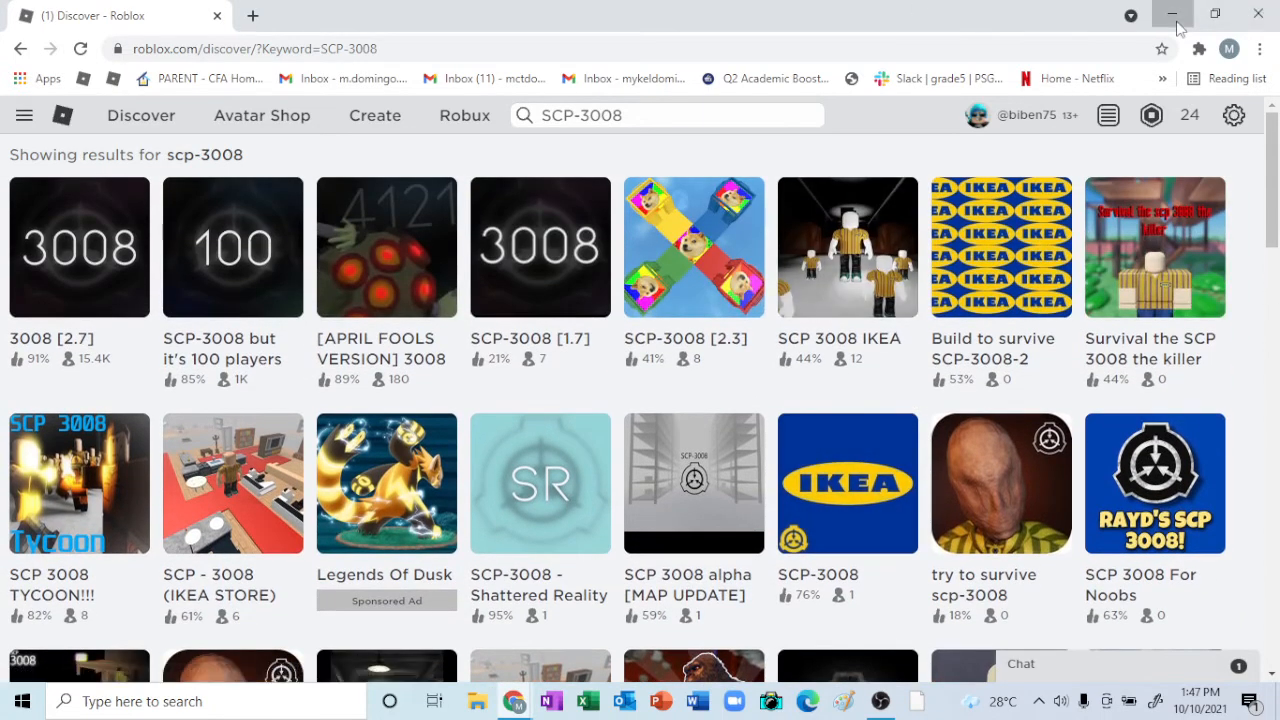
pyautogui.click(1177, 13)
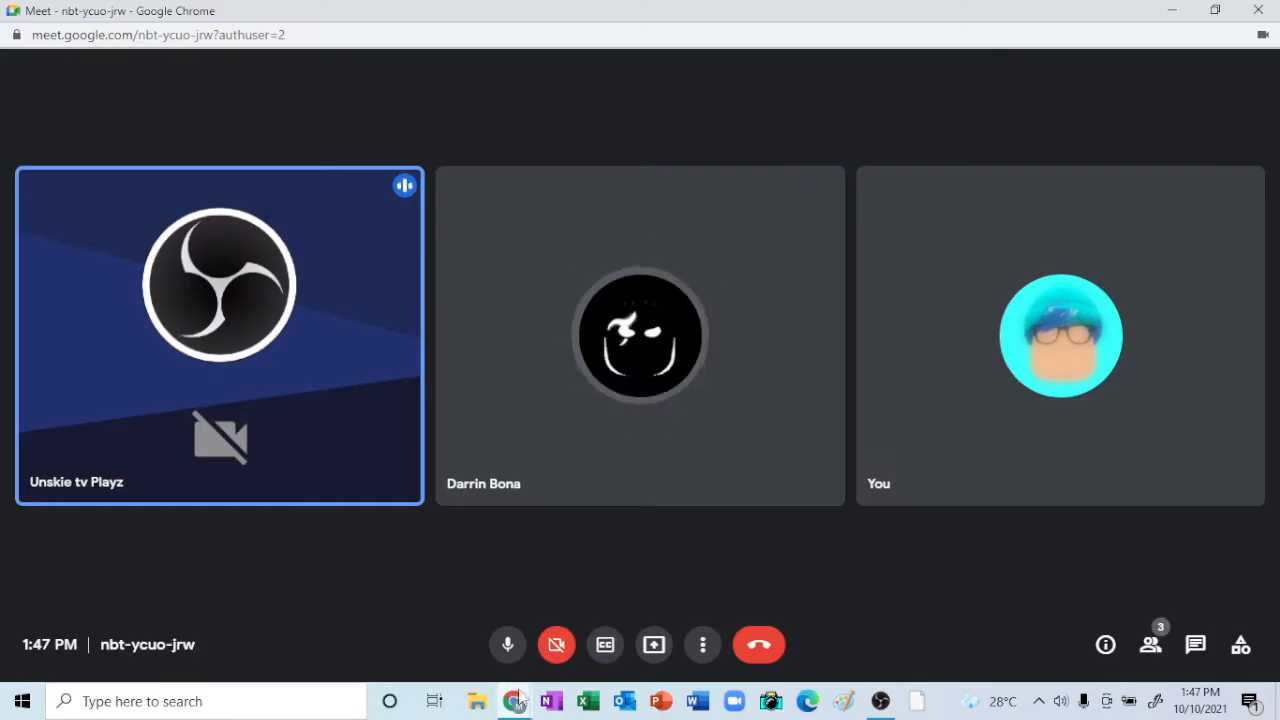
pyautogui.click(513, 700)
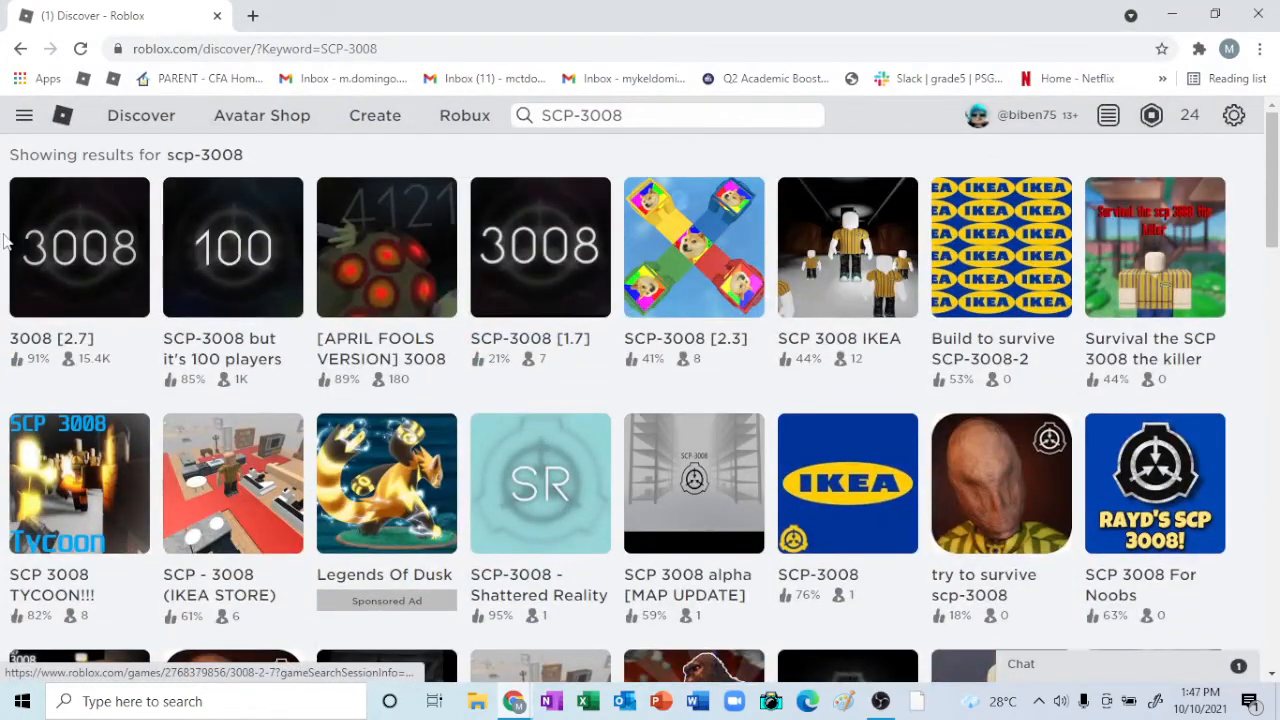
pyautogui.moveTo(100, 500)
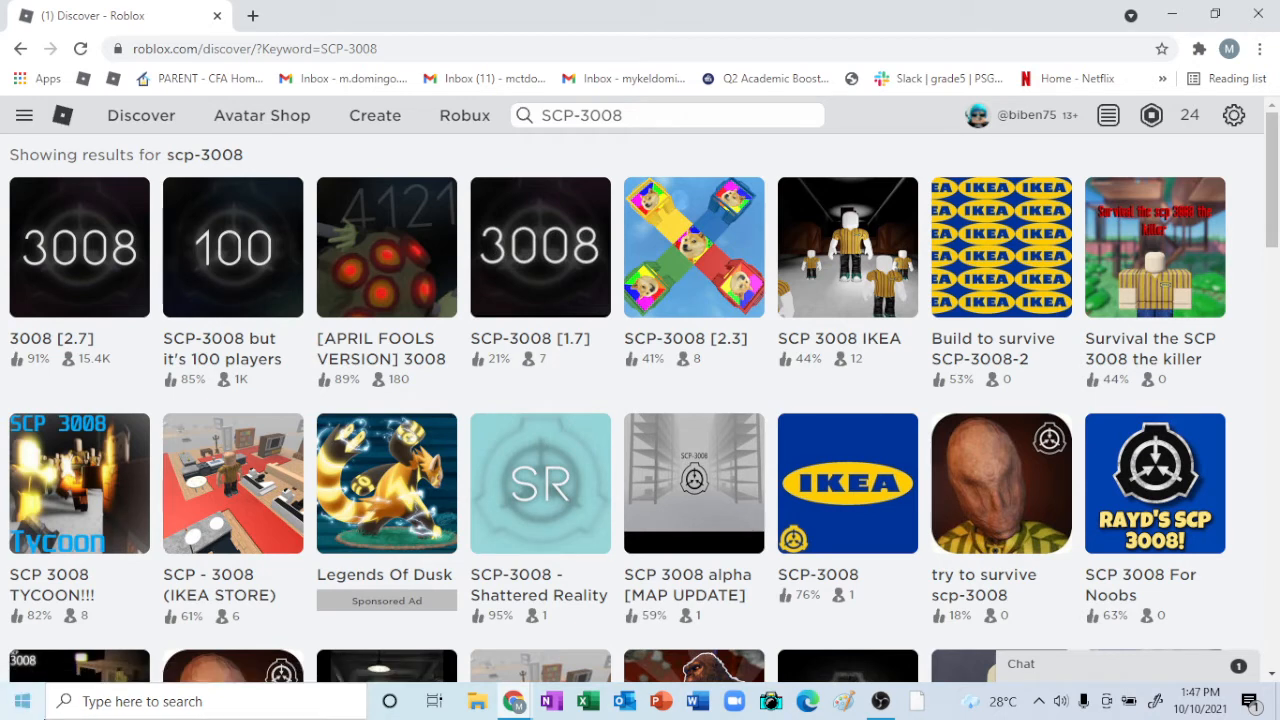
pyautogui.moveTo(72, 132)
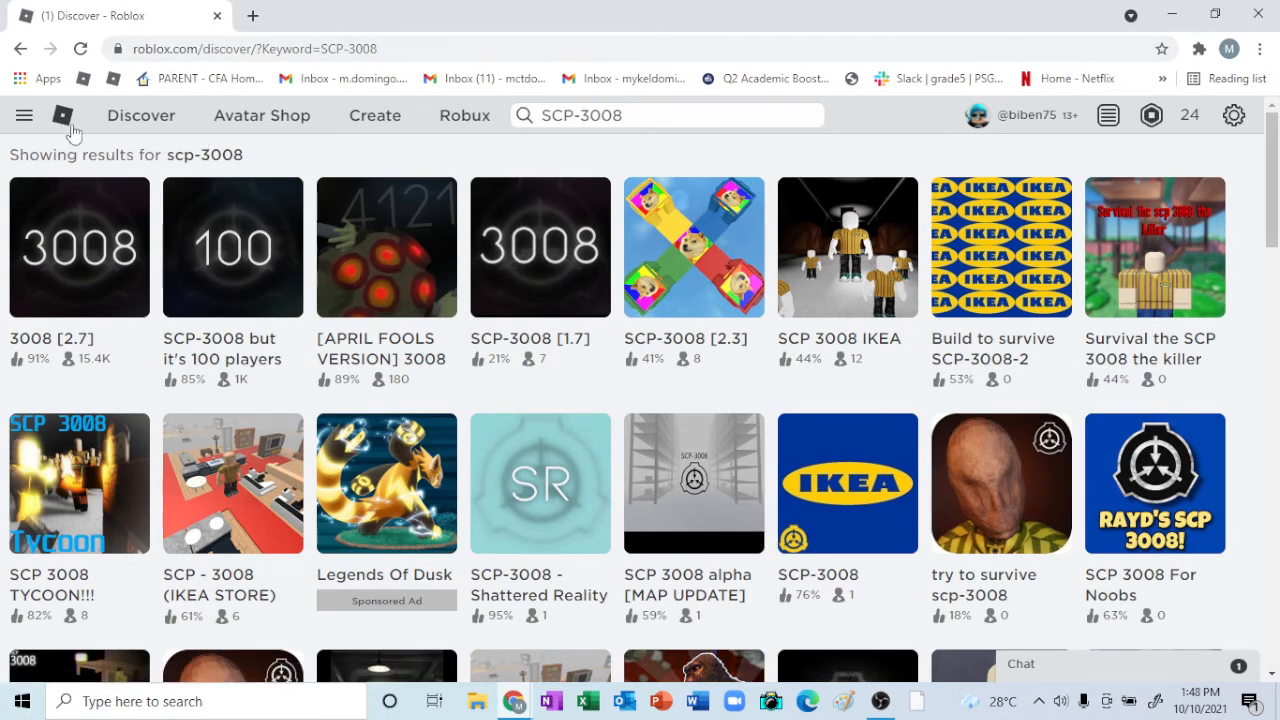
# - Return to the Roblox home page via the logo in the top bar
pyautogui.click(62, 115)
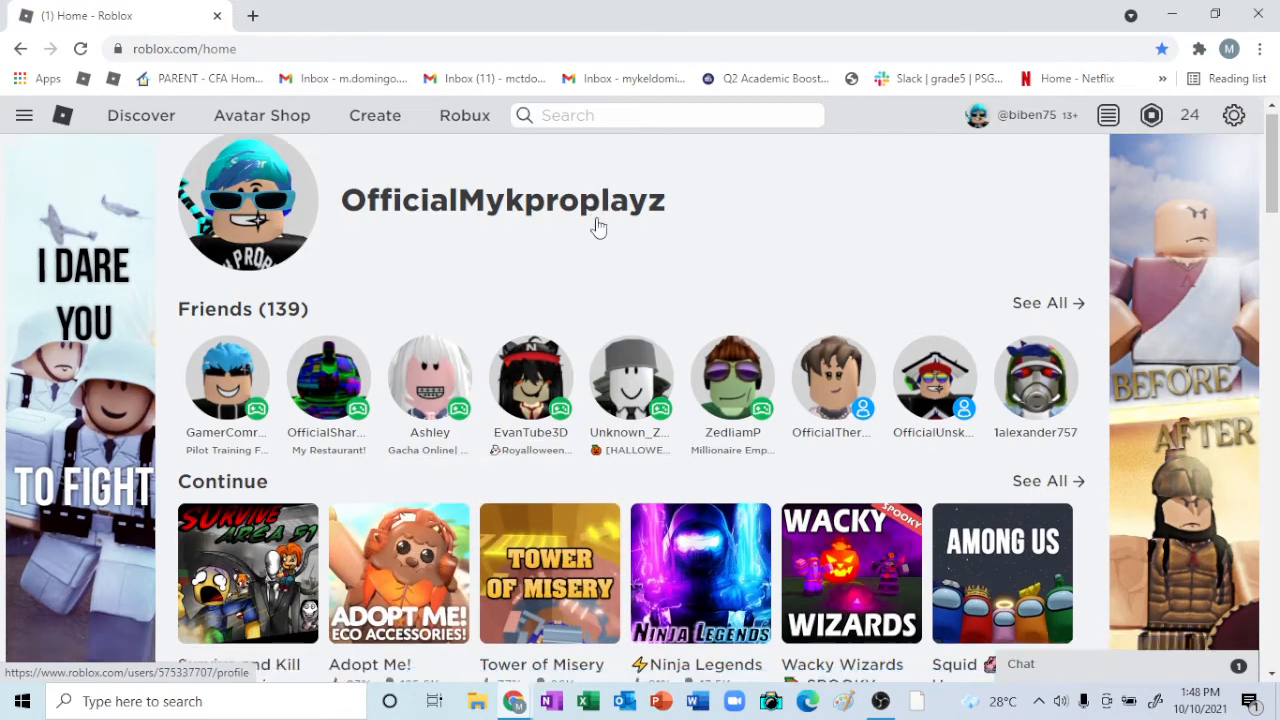
# - Scroll the home page, search 'SCP', and launch a game experience
pyautogui.scroll(-3)
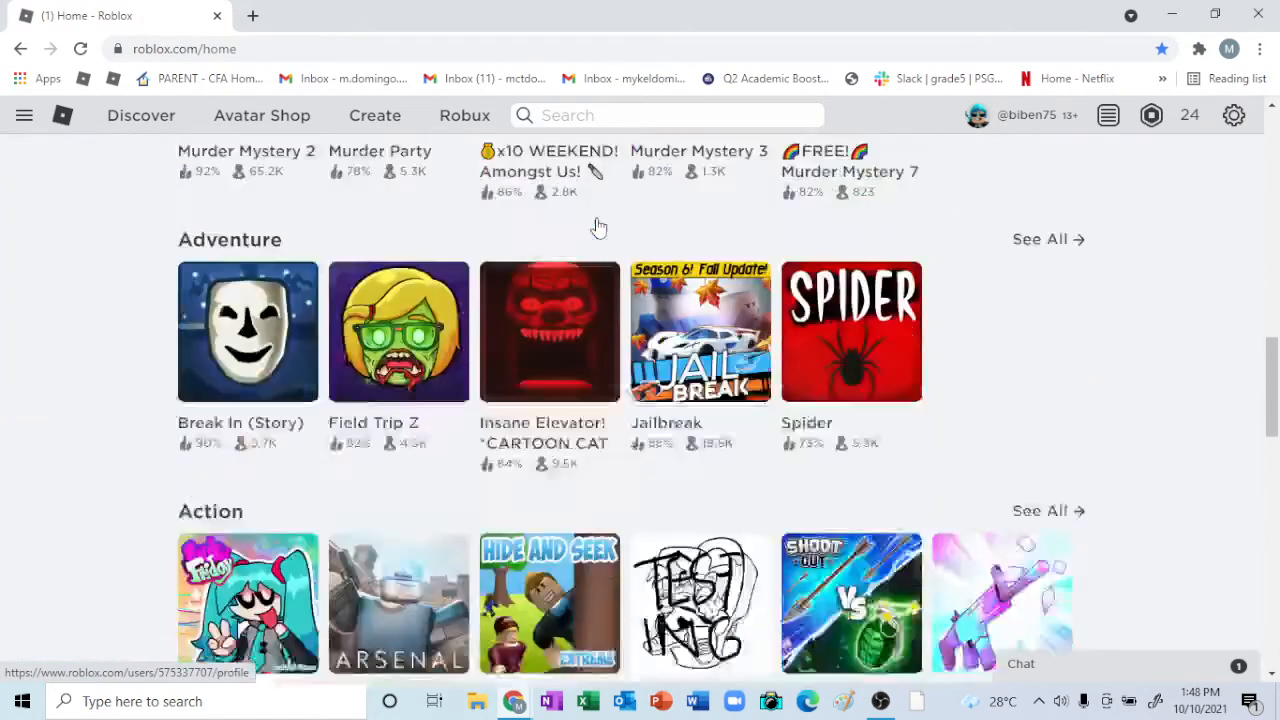
pyautogui.scroll(-3)
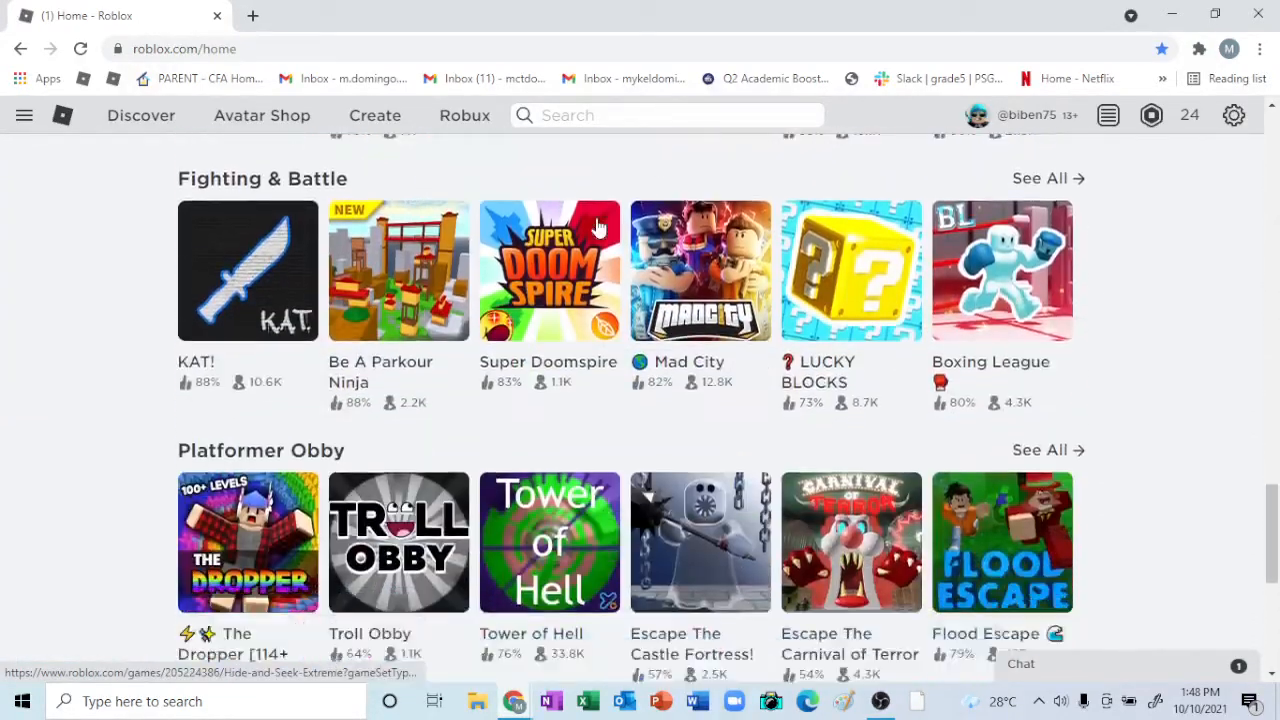
pyautogui.scroll(-3)
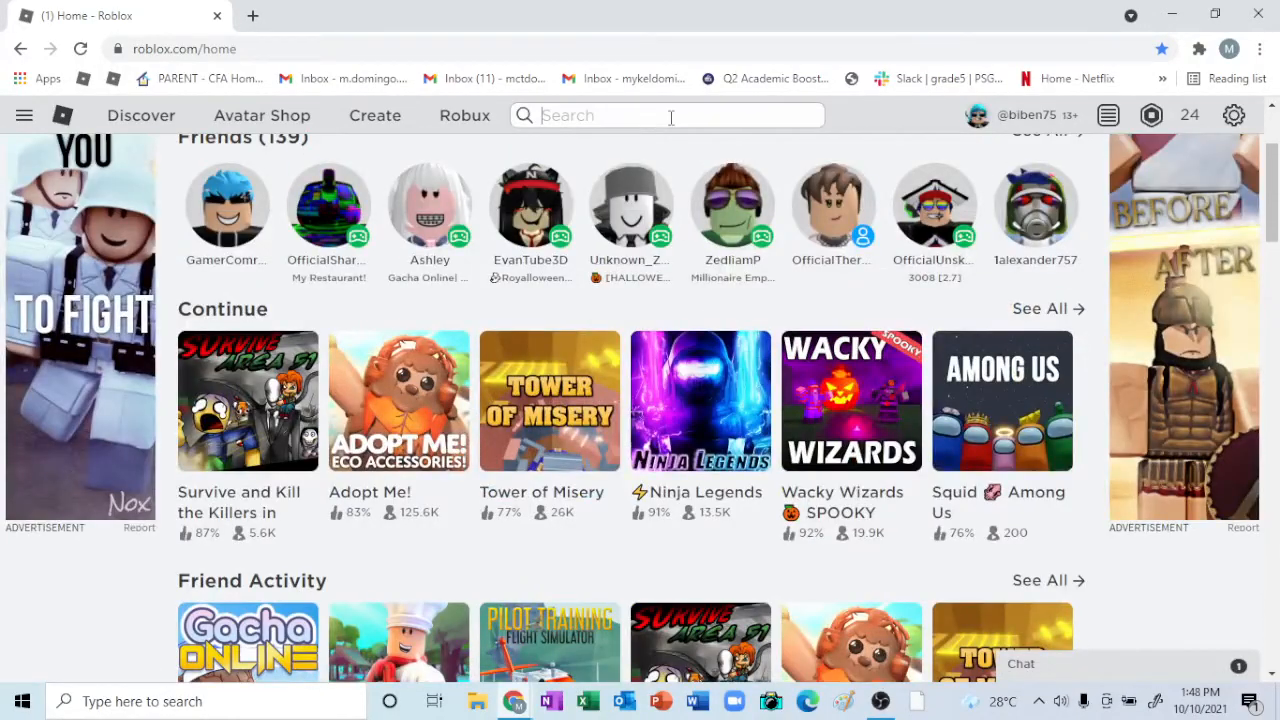
pyautogui.write('SCP')
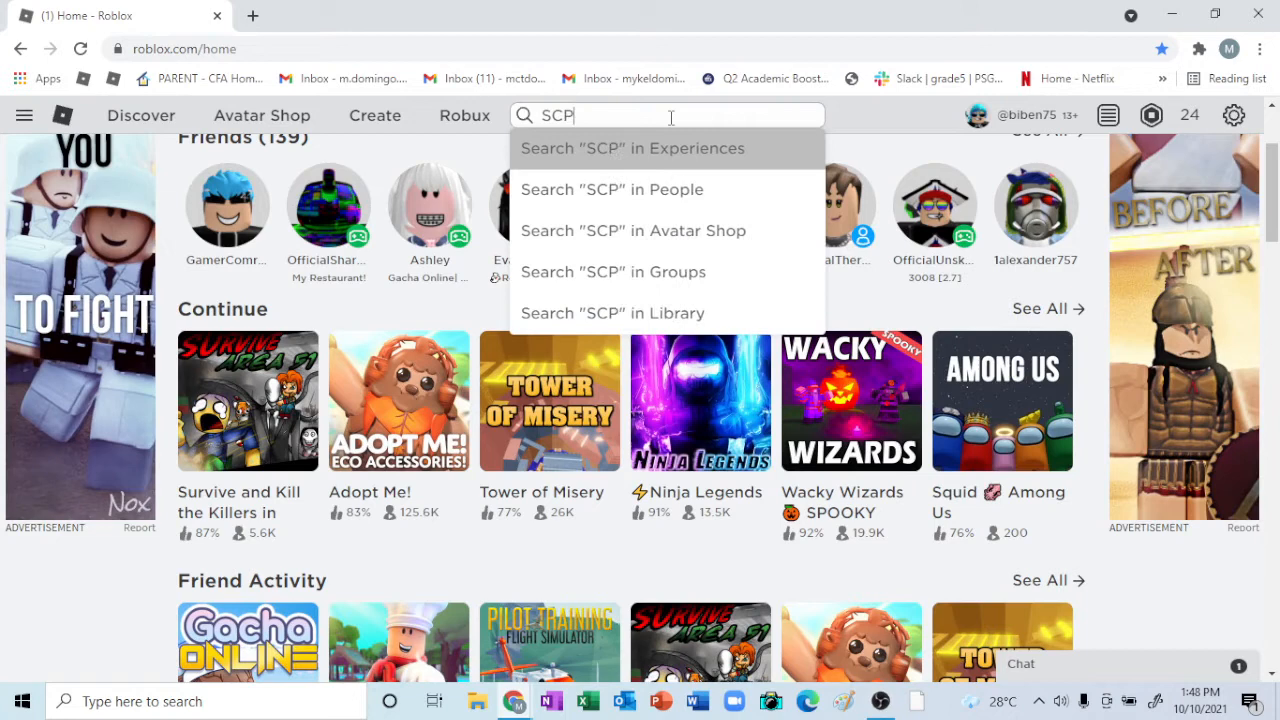
pyautogui.moveTo(940, 538)
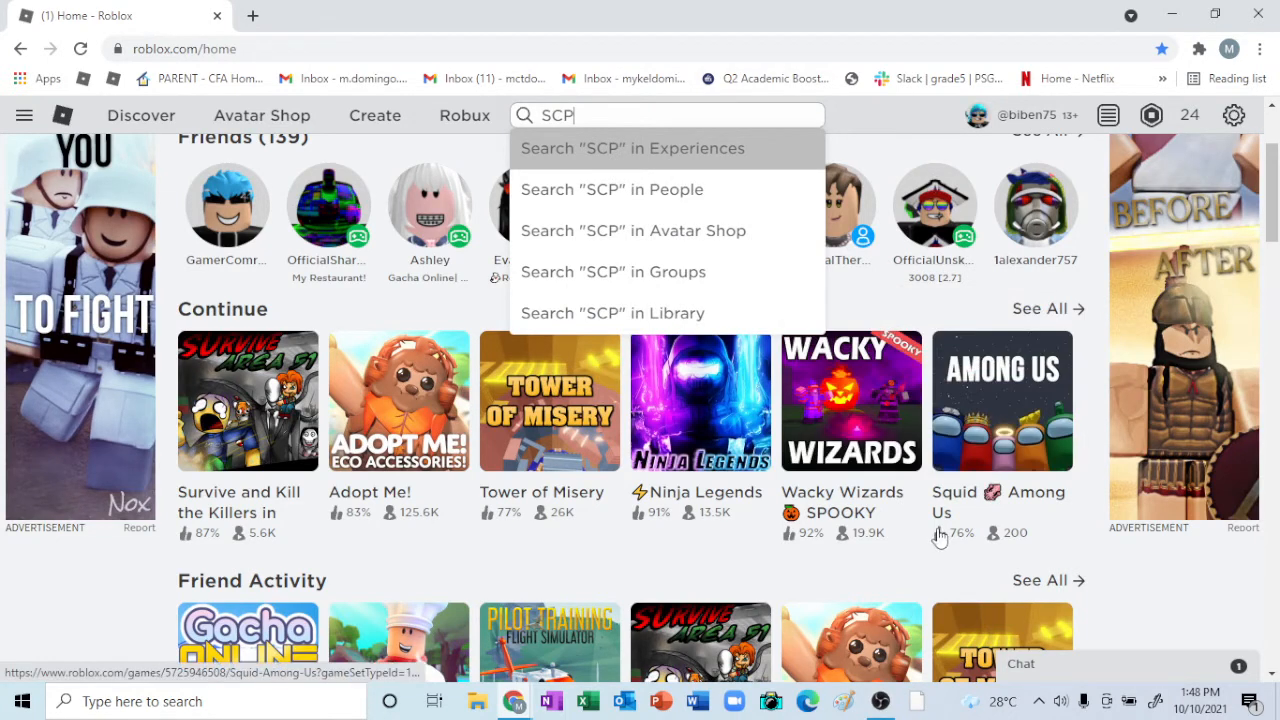
pyautogui.click(1001, 401)
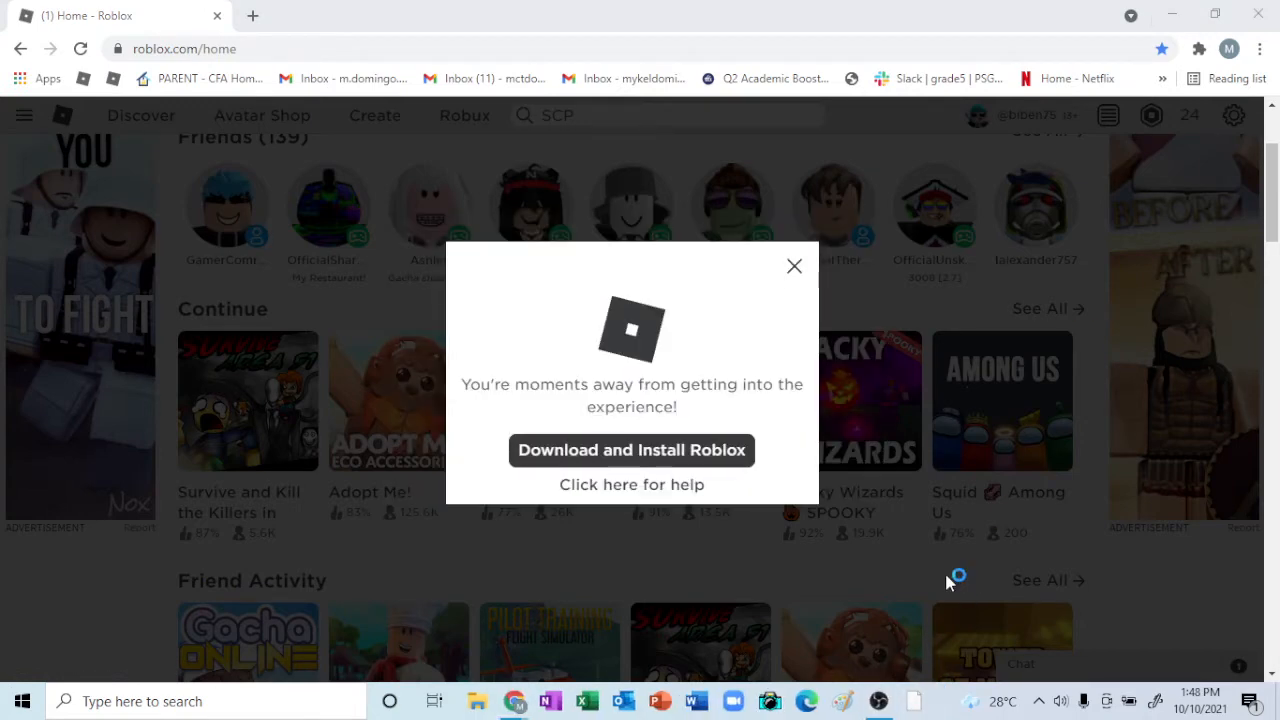
pyautogui.click(794, 266)
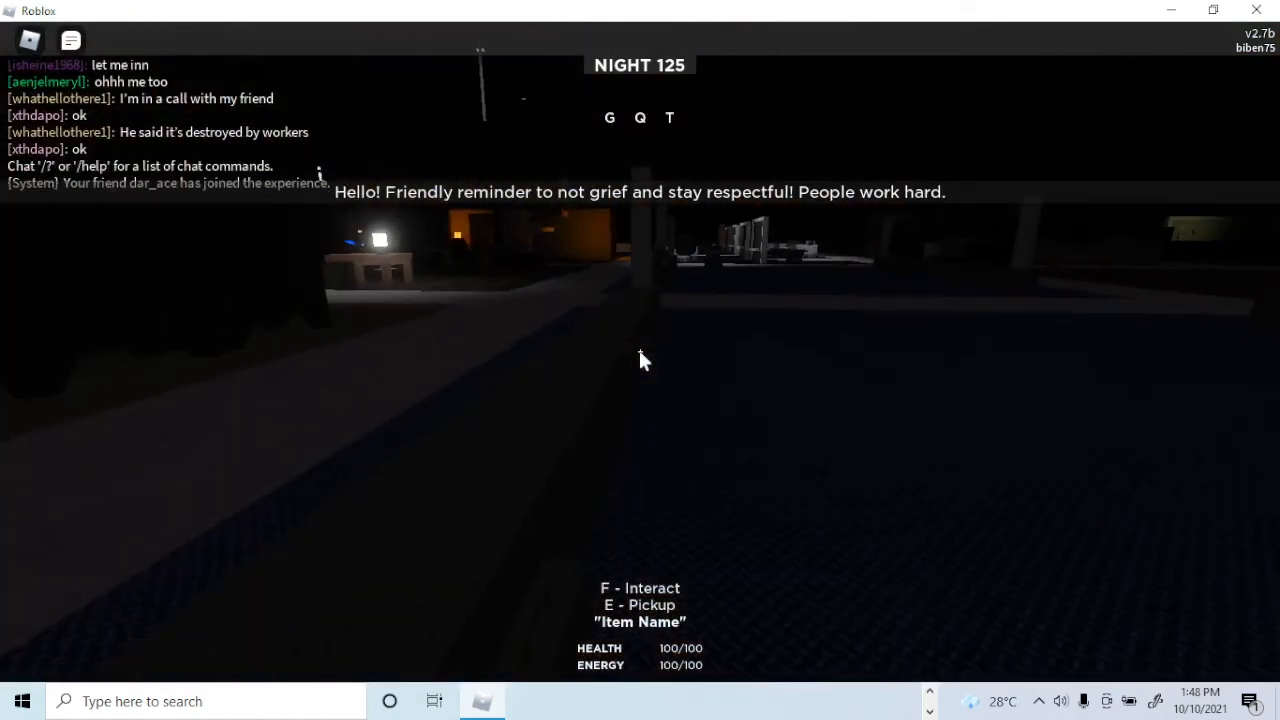
pyautogui.moveTo(640, 360)
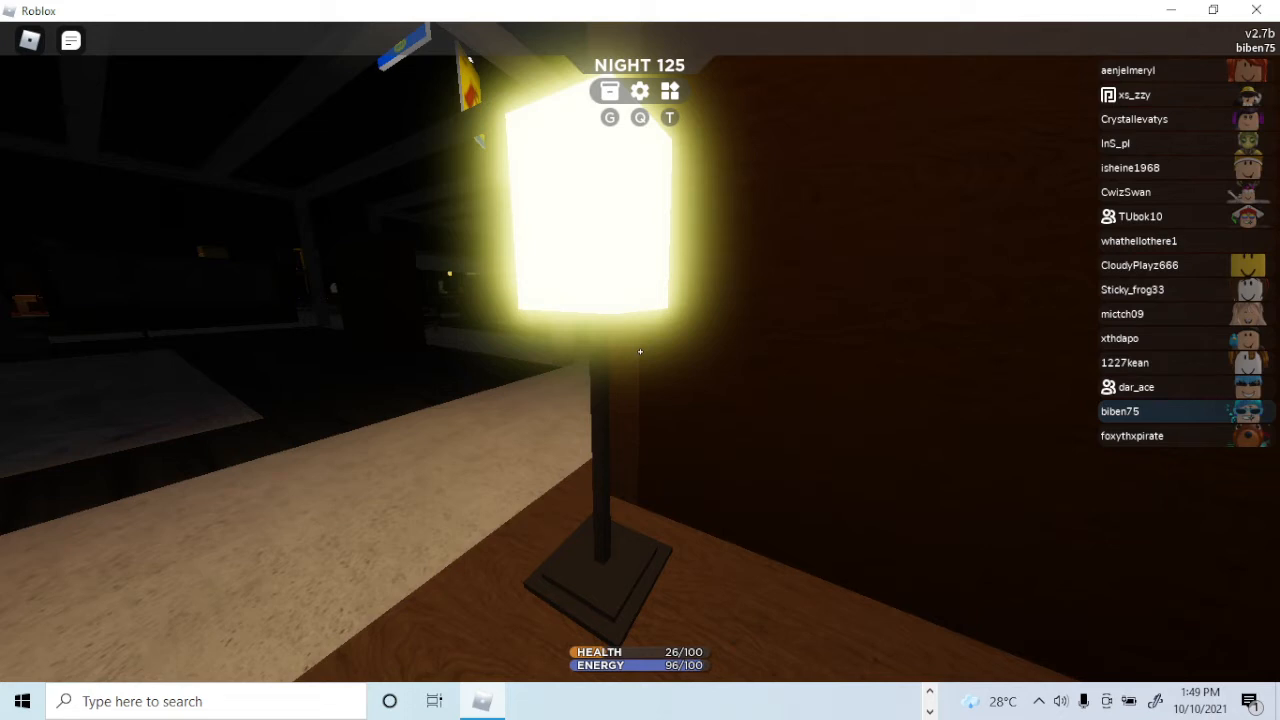
# - Pick up the Red Bunk Bed with E to enter placement mode
pyautogui.click(639, 91)
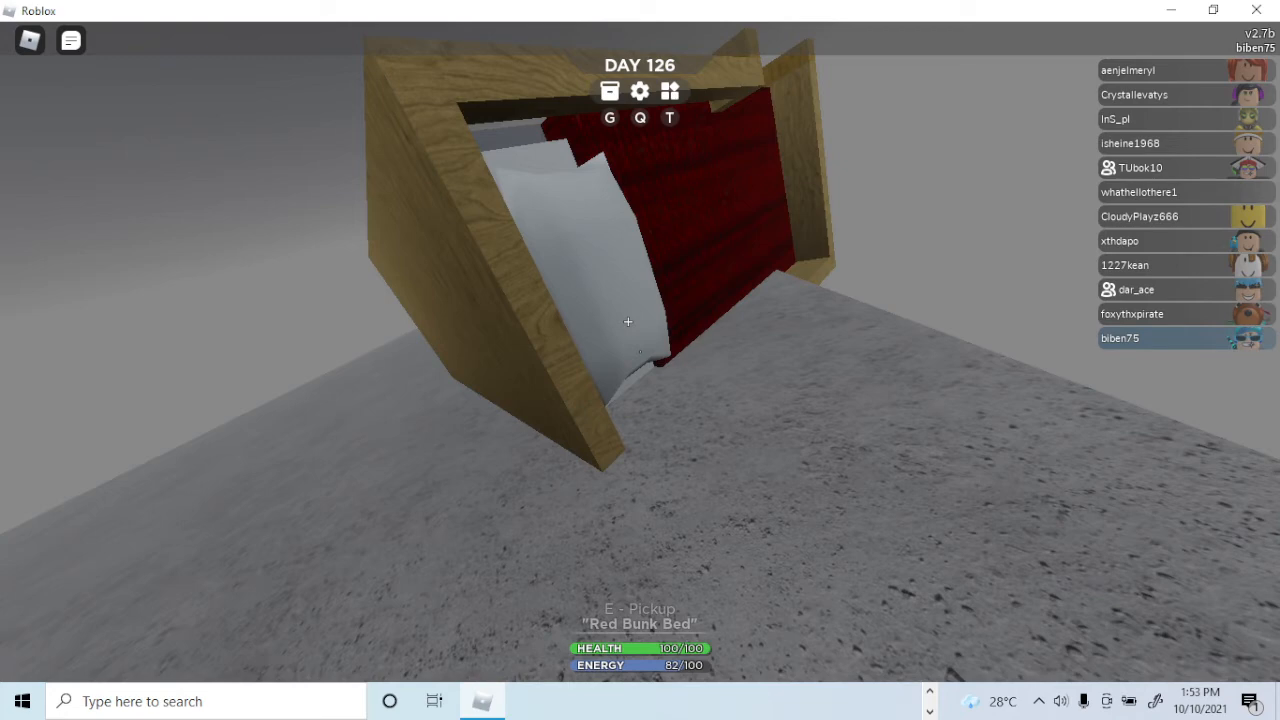
pyautogui.press('e')
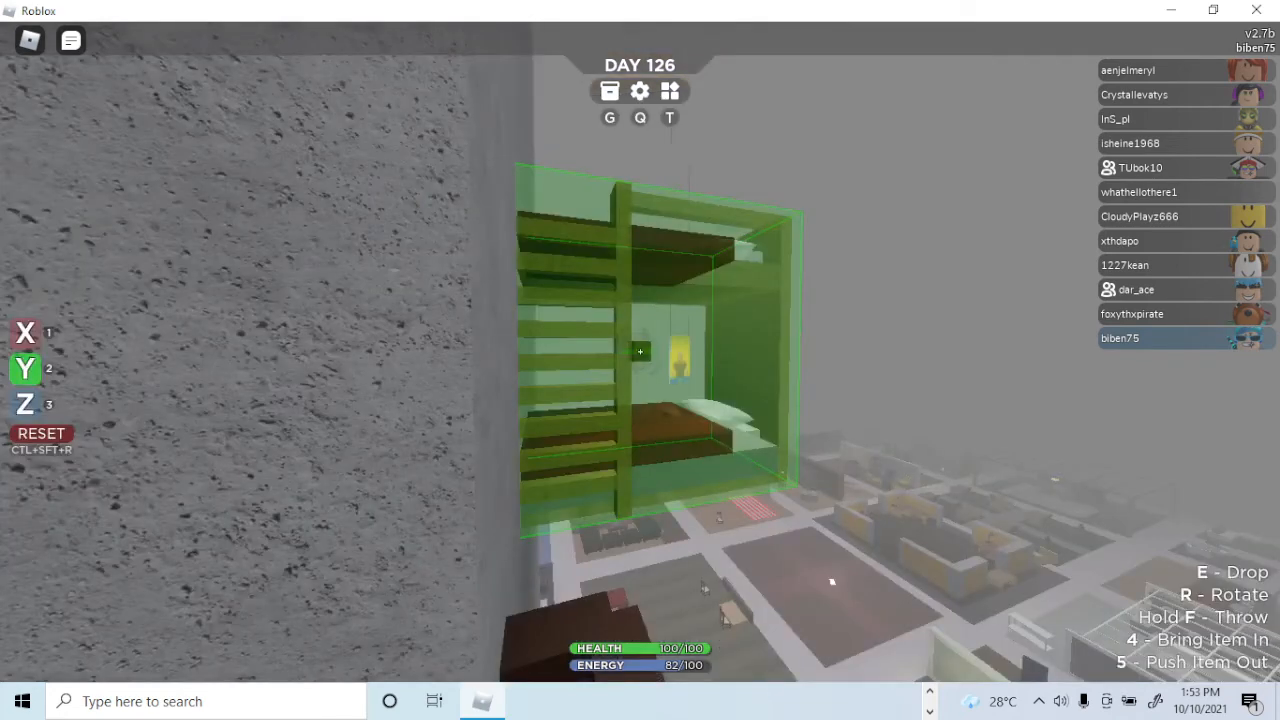